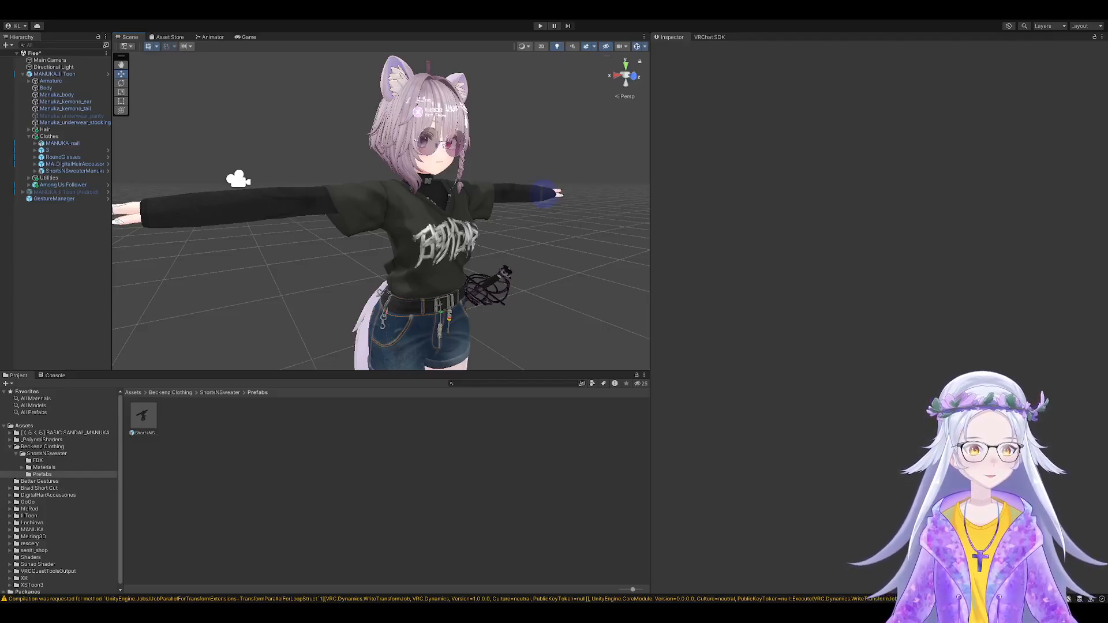
- Expand Clothes and the ShortsNSweater prefab to show Armature and SweaterNShirt
click(49, 136)
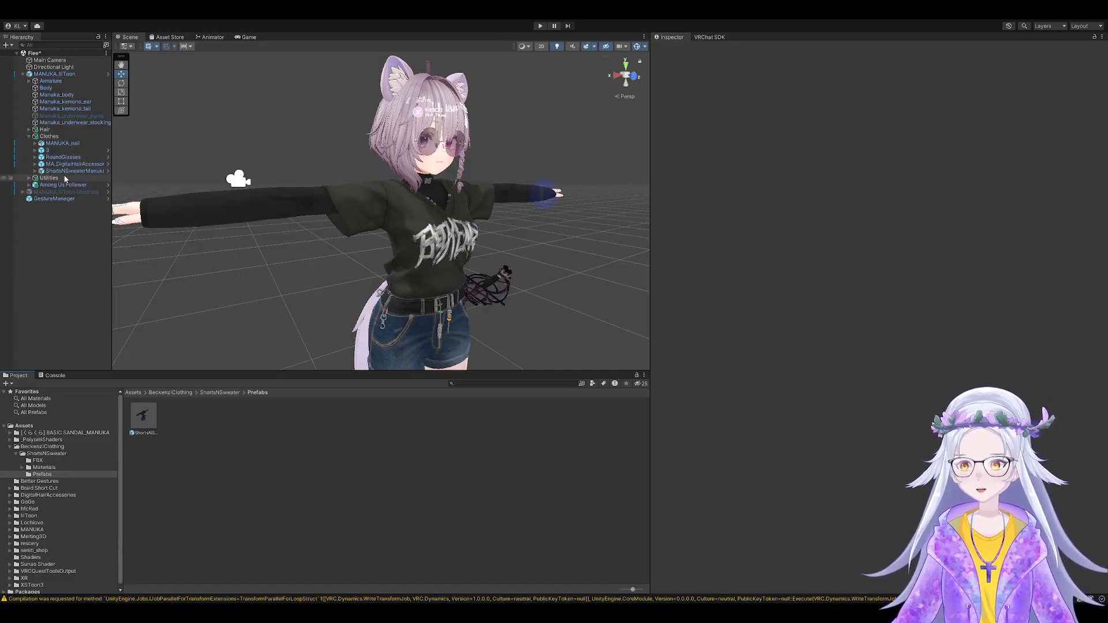
click(73, 170)
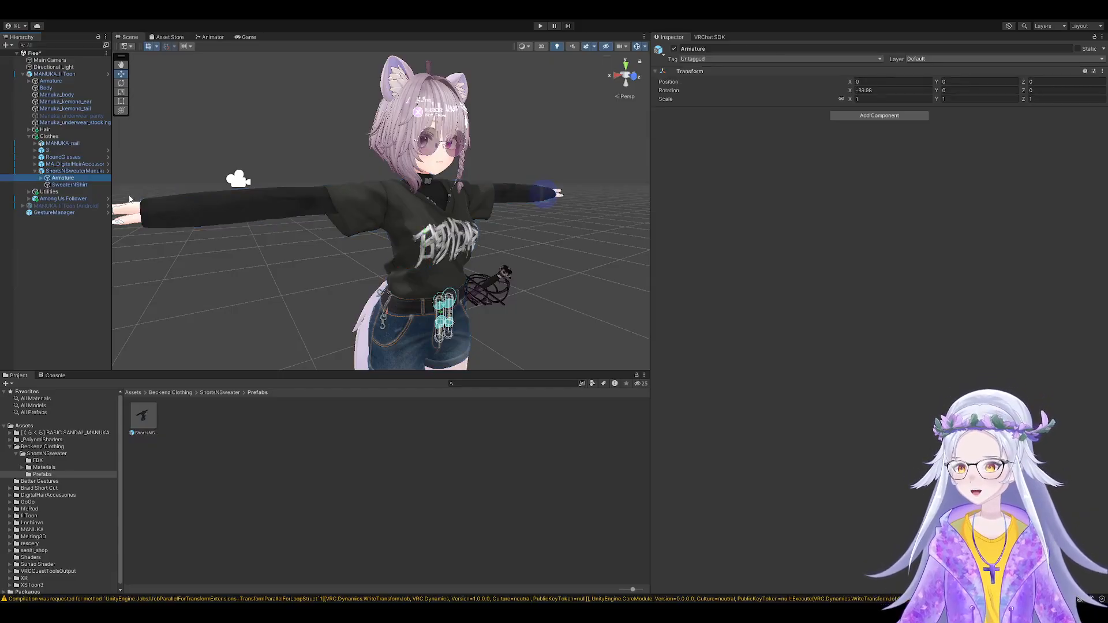
- Add VRCFury Toggle, Armature Link and BlendShape Link to ShortsNSweaterManuka Variant (1)
click(75, 170)
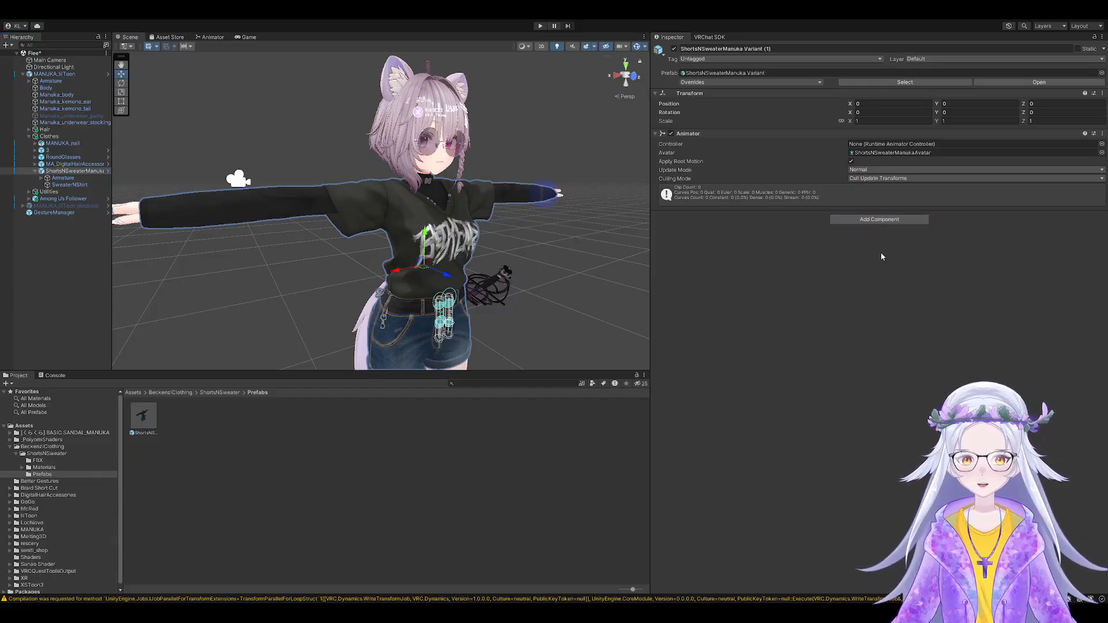
click(878, 219)
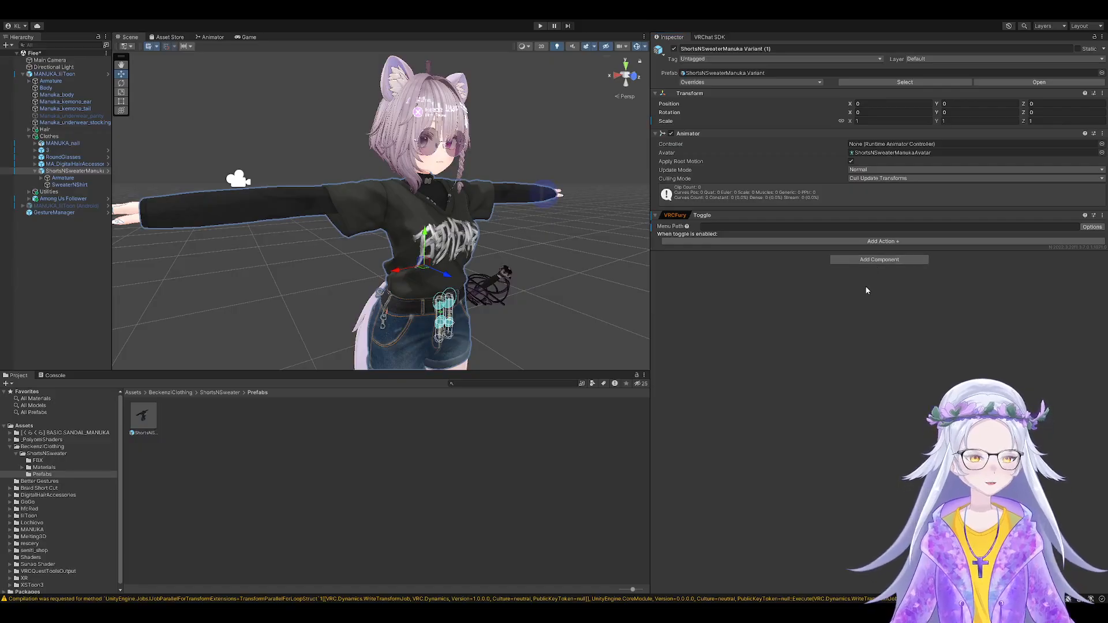
click(879, 259)
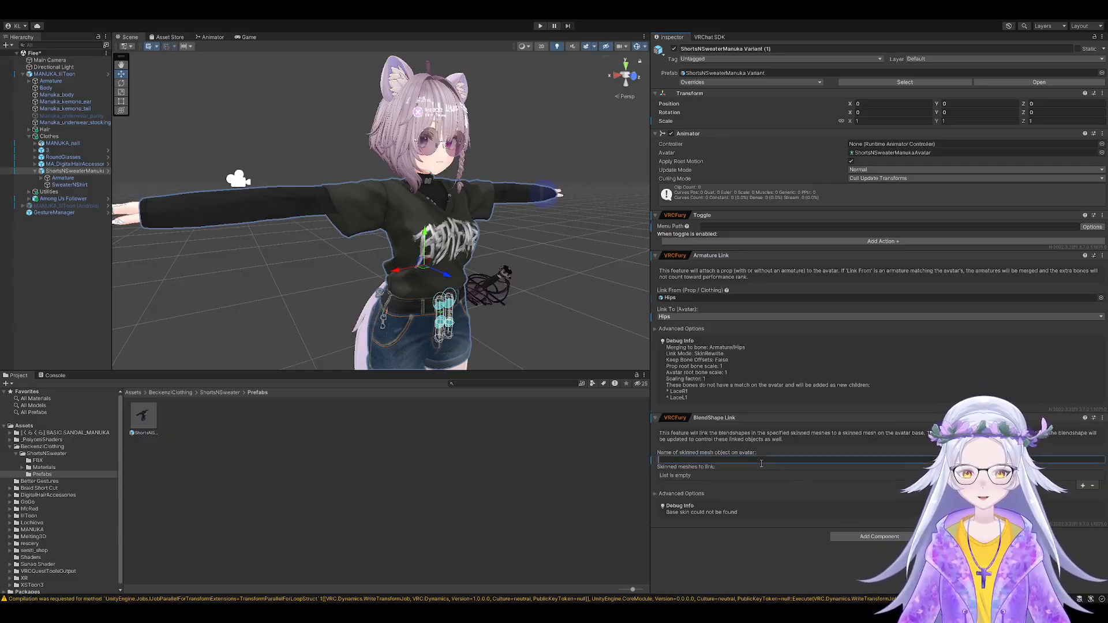
- Set BlendShape Link's body mesh to Manuka_body and link the SweaterNShirt mesh
text(Manuka_body)
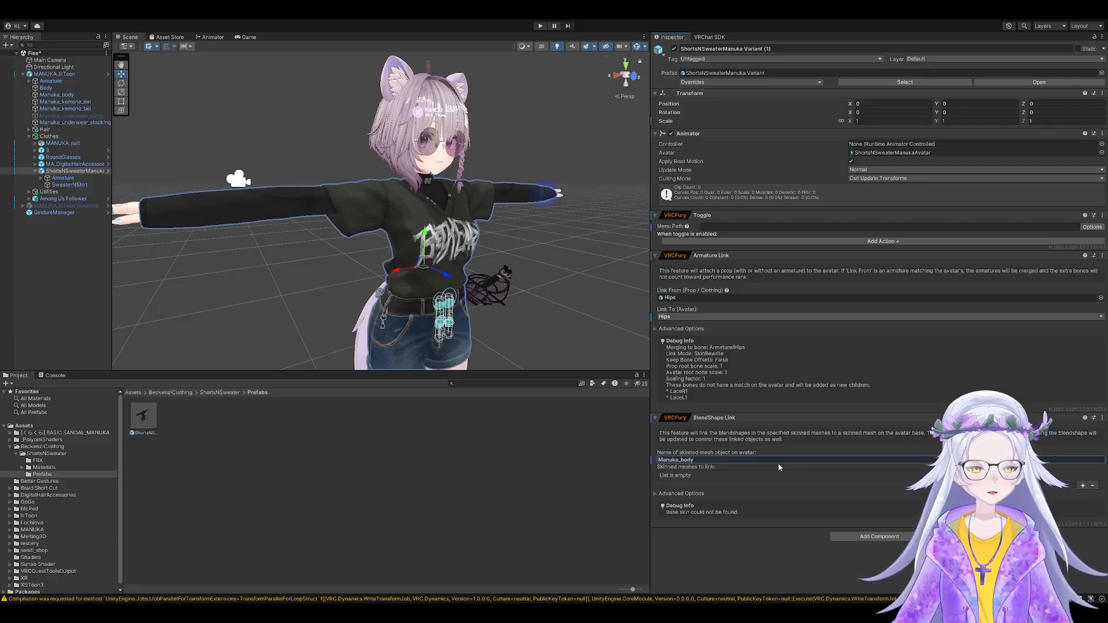
click(1082, 488)
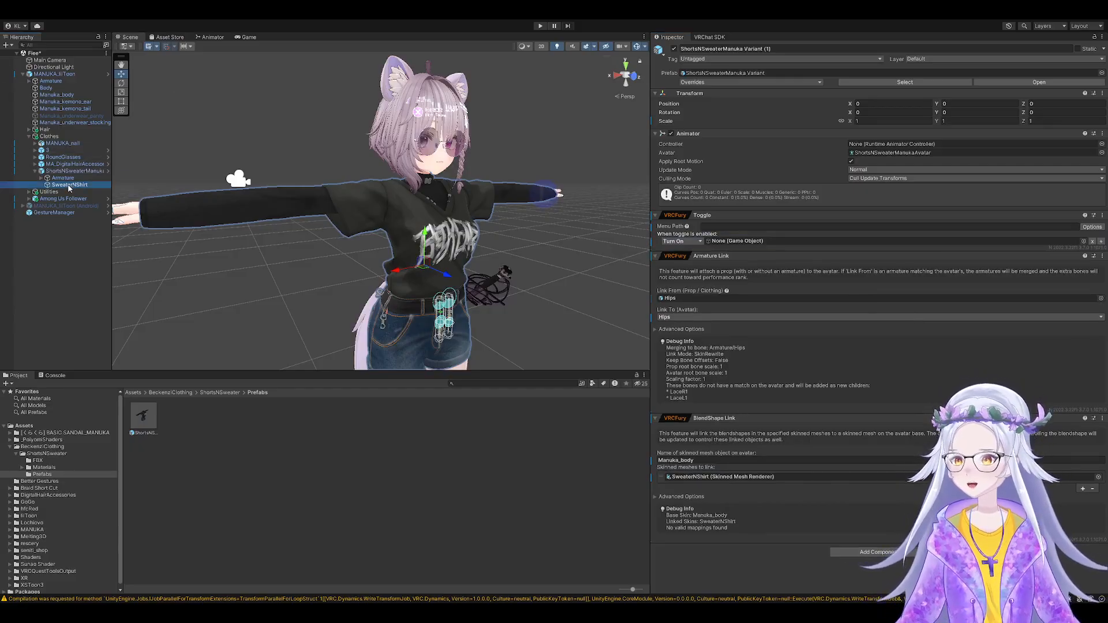
click(69, 185)
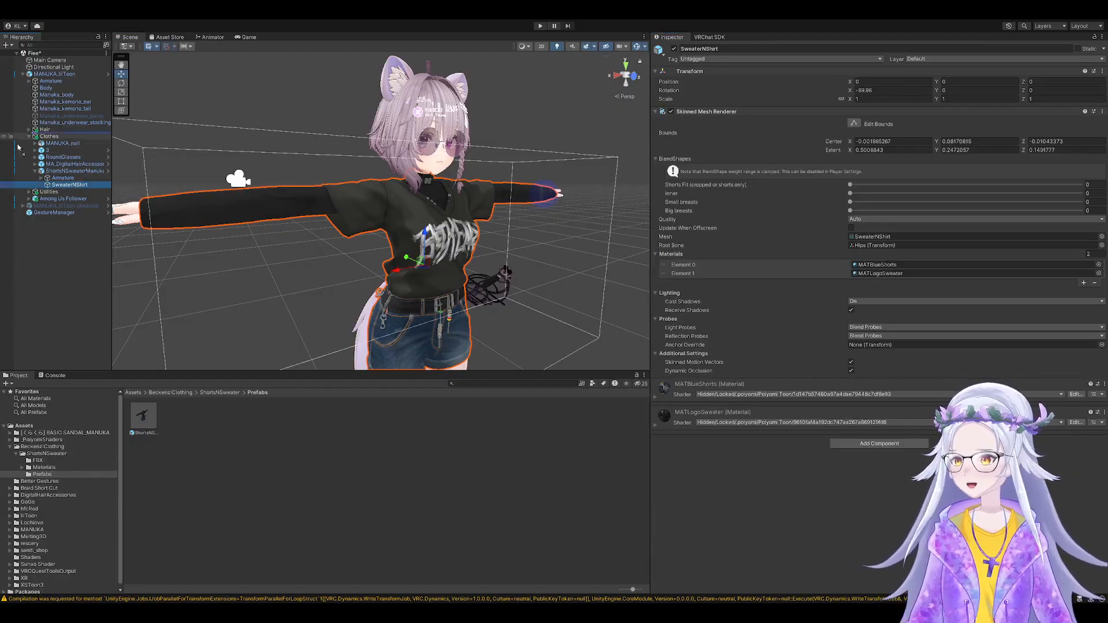
- Target the Turn On action at ShortsNSweaterManuka Variant (1)
click(61, 143)
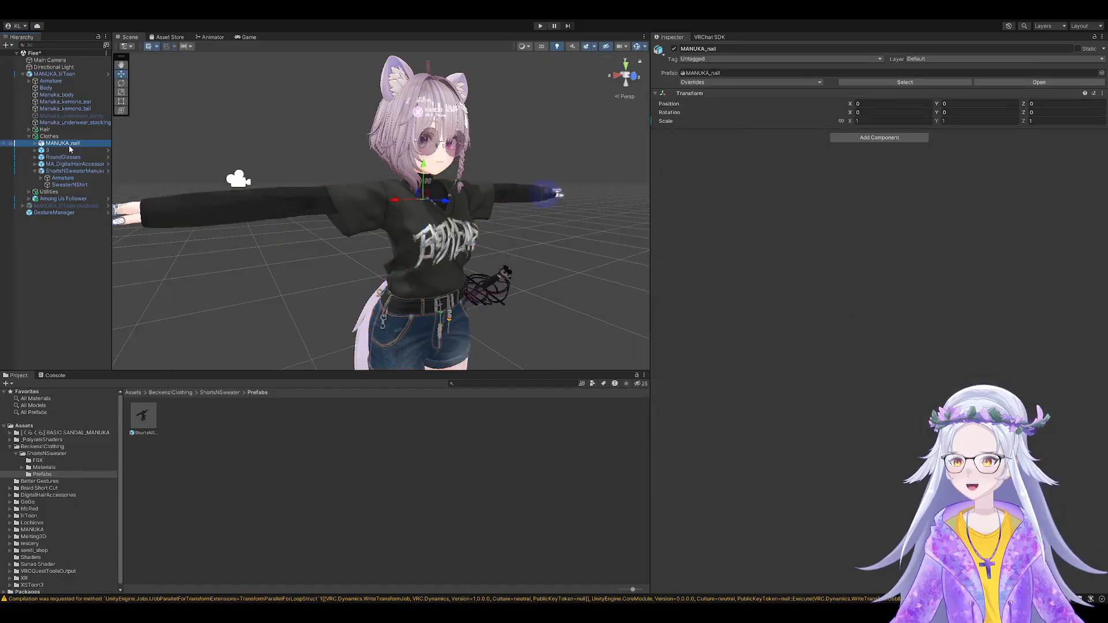
click(63, 178)
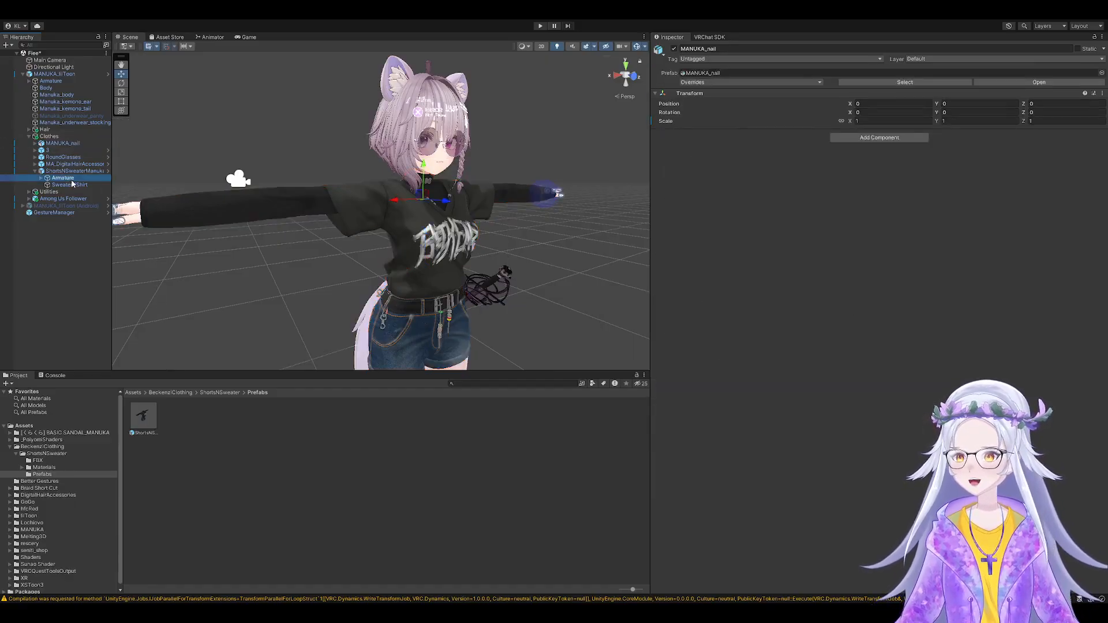
click(73, 171)
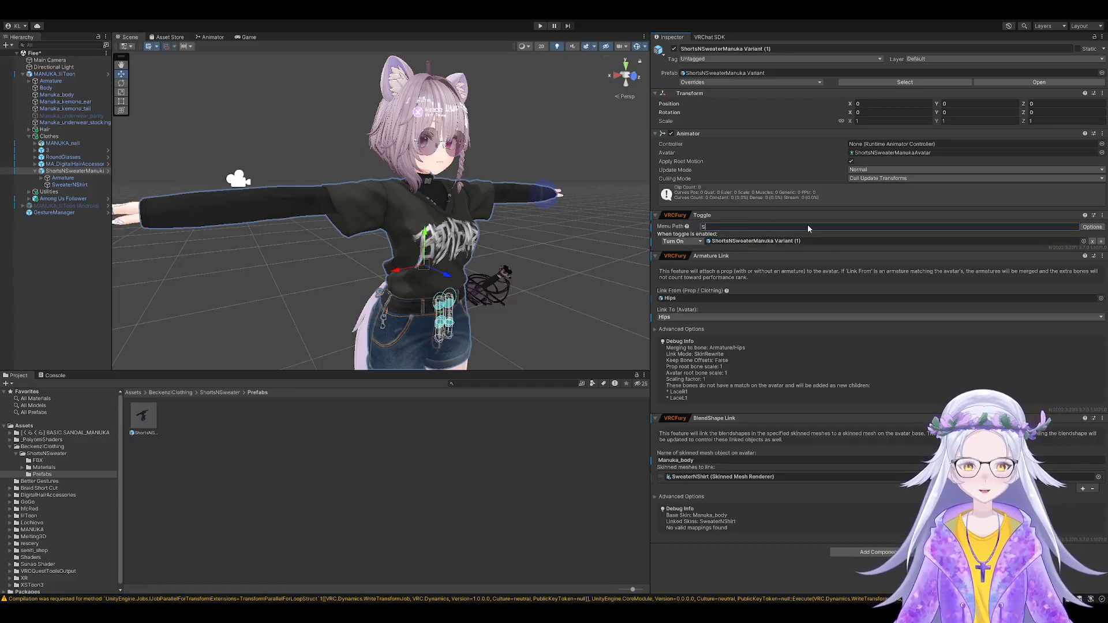
- Set the toggle menu path to 'Shorts' and exclusive tag to 'Clothing'
text(Shorts)
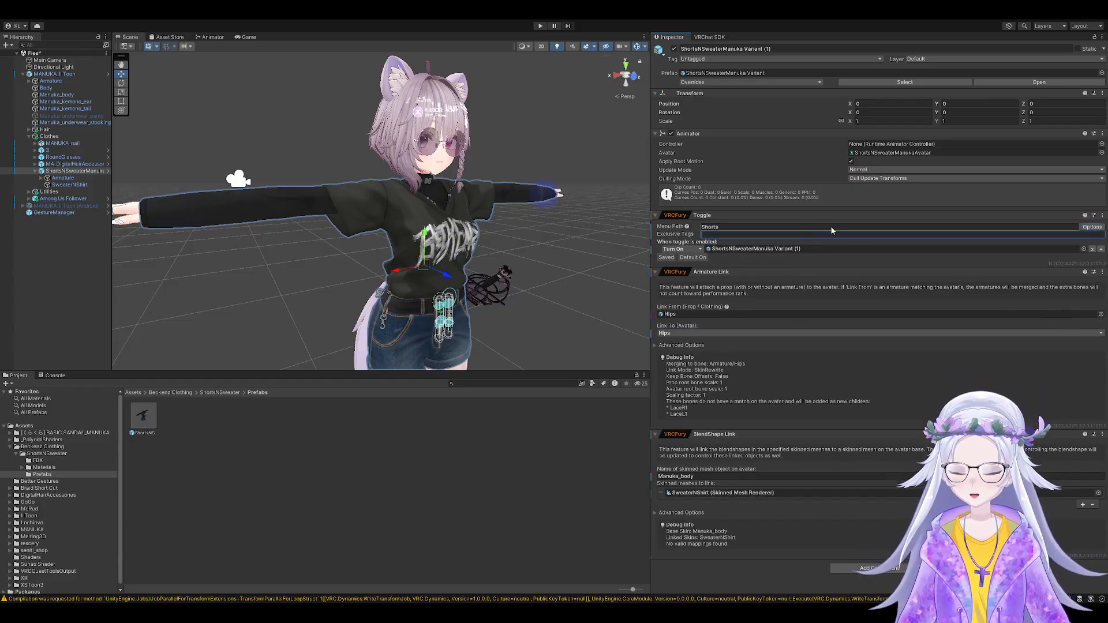
text(Clothing)
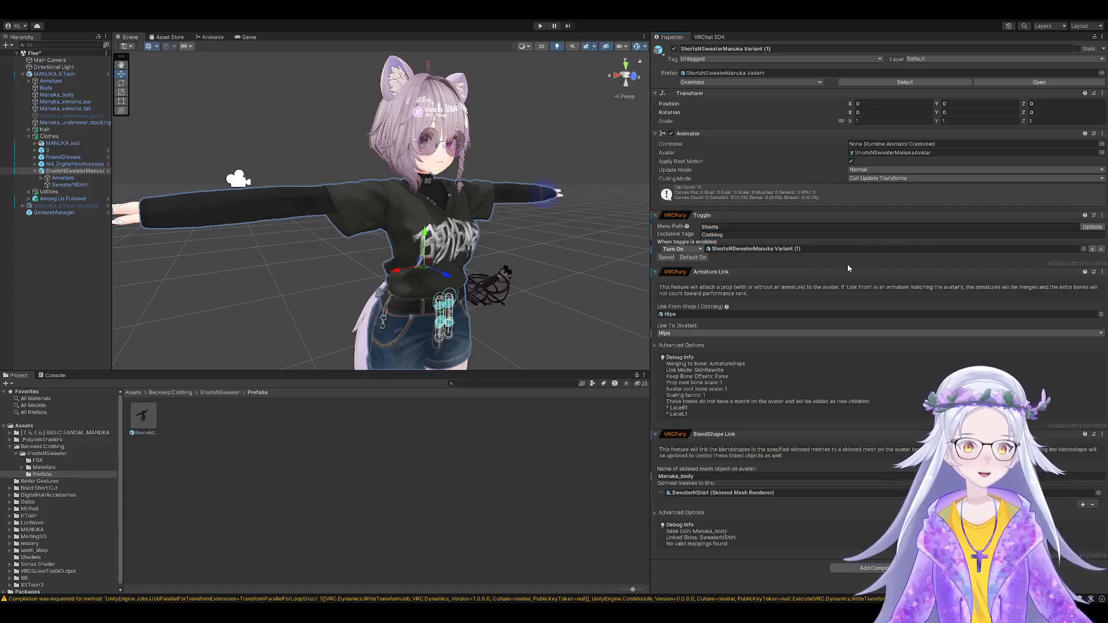